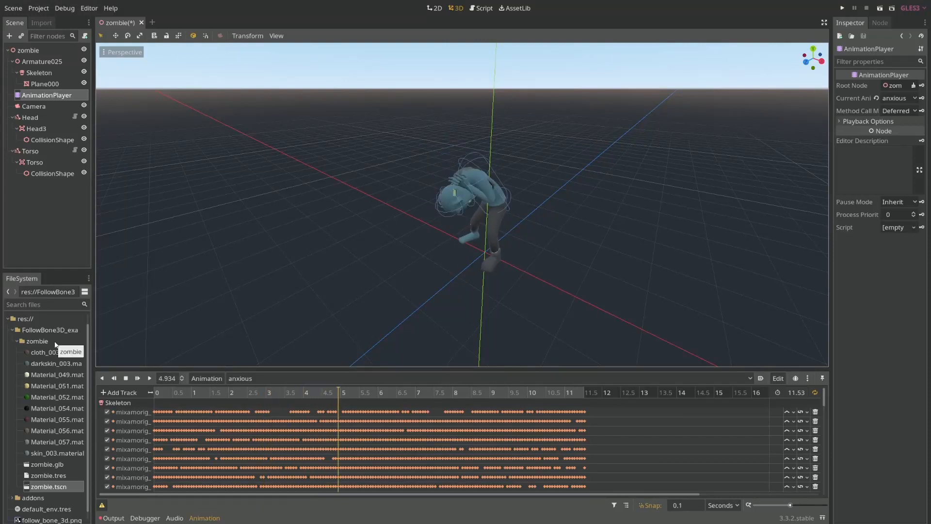
Search the asset library for 'follow' and view the FollowBone3D asset details.
left_click(138, 378)
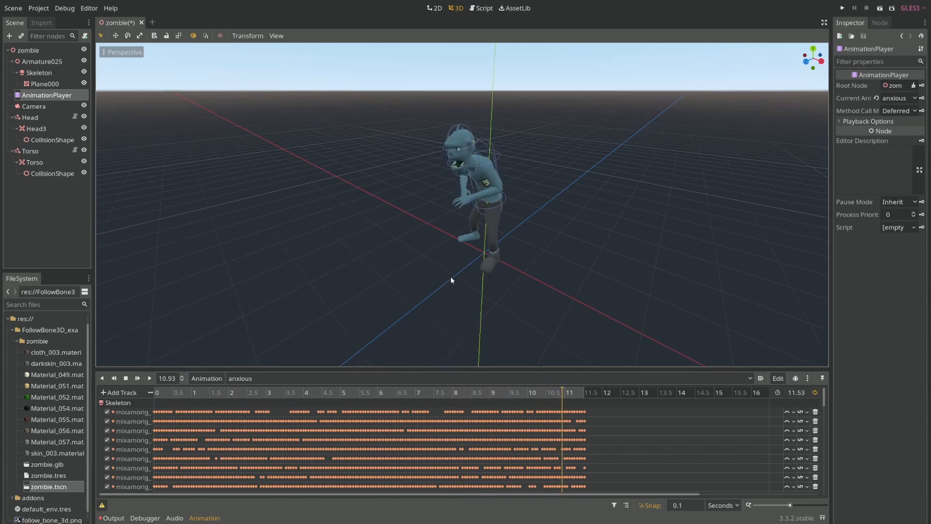
left_click(206, 392)
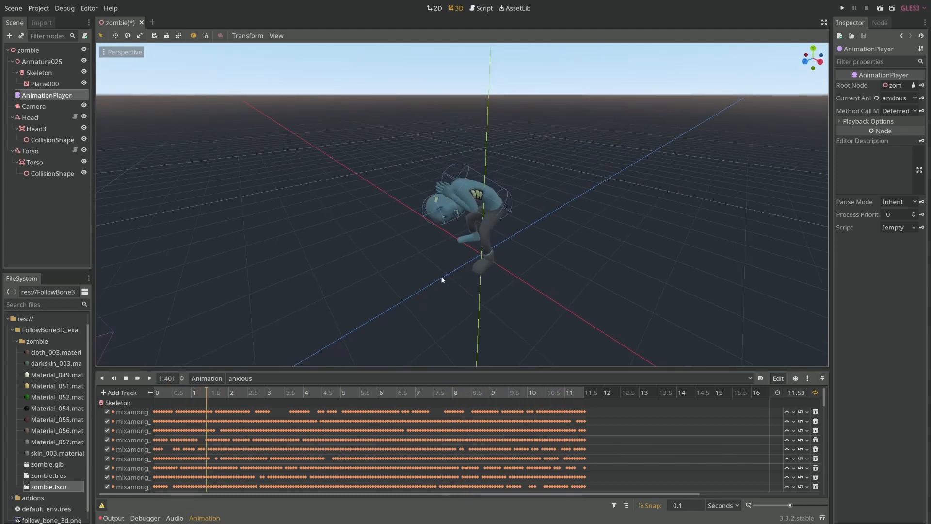
left_click(281, 392)
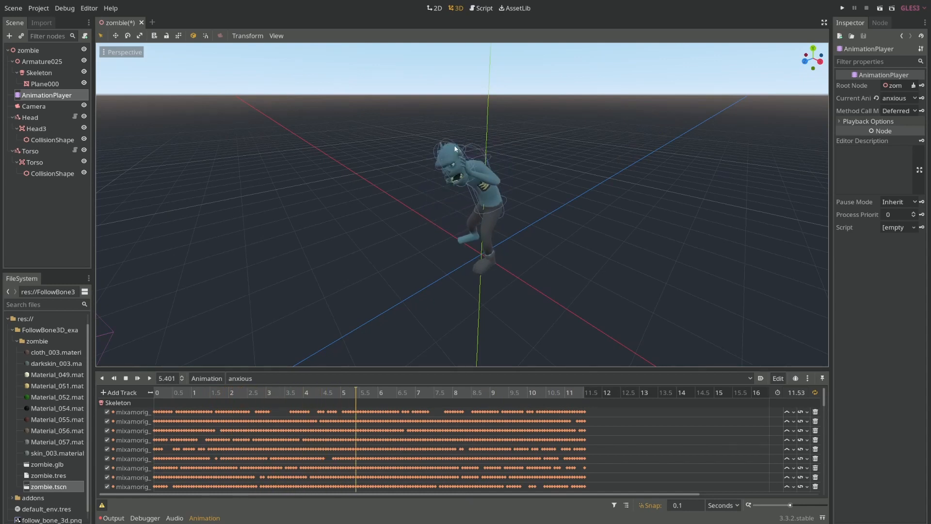
left_click(432, 392)
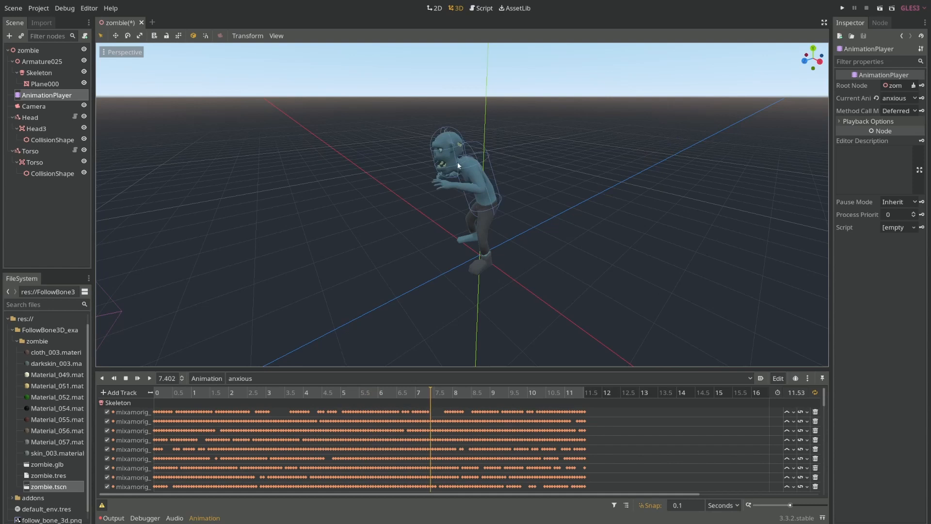
left_click(504, 391)
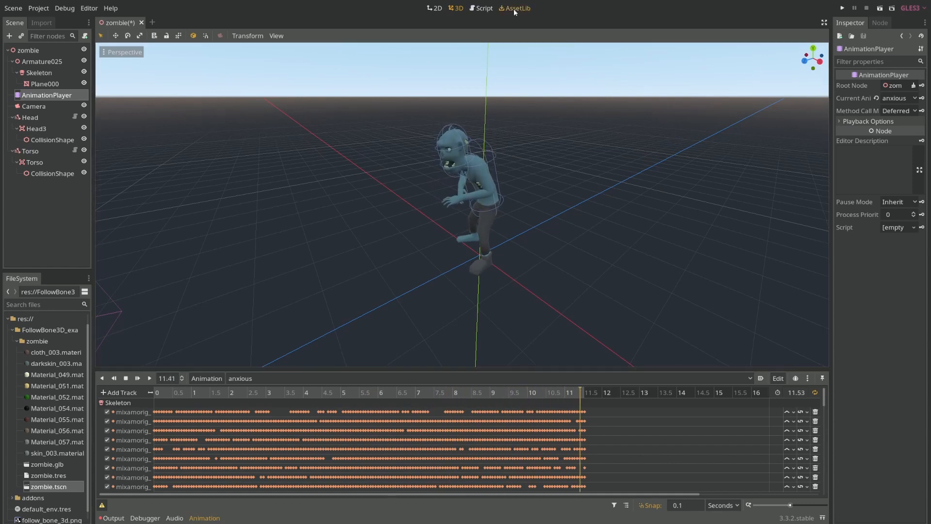
left_click(514, 8)
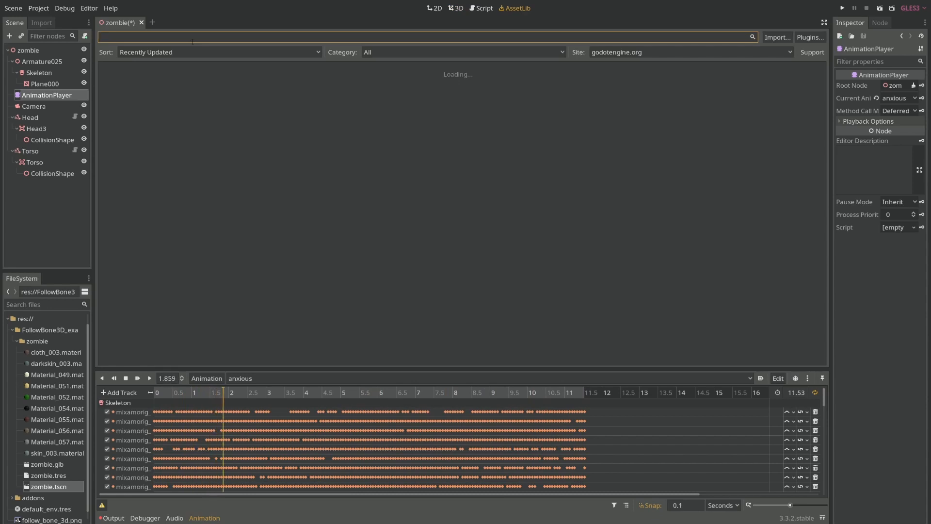
type("follow")
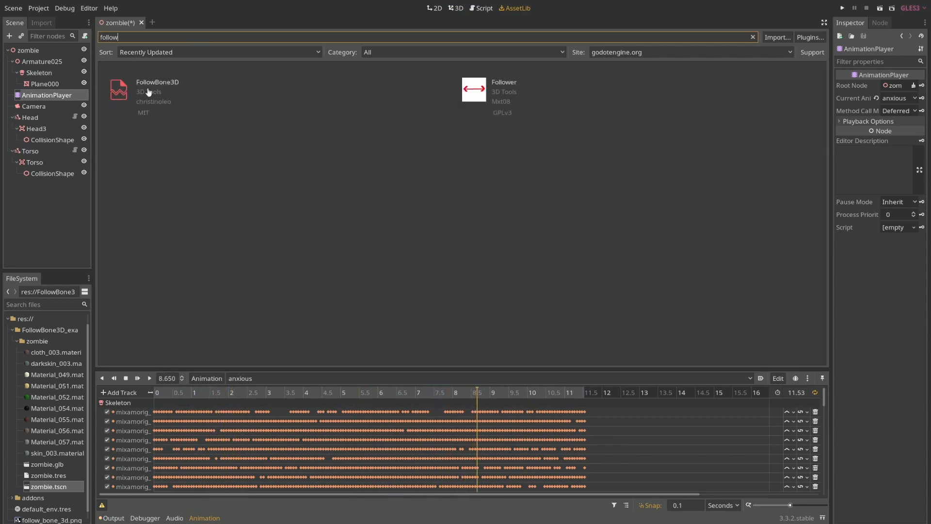
left_click(157, 92)
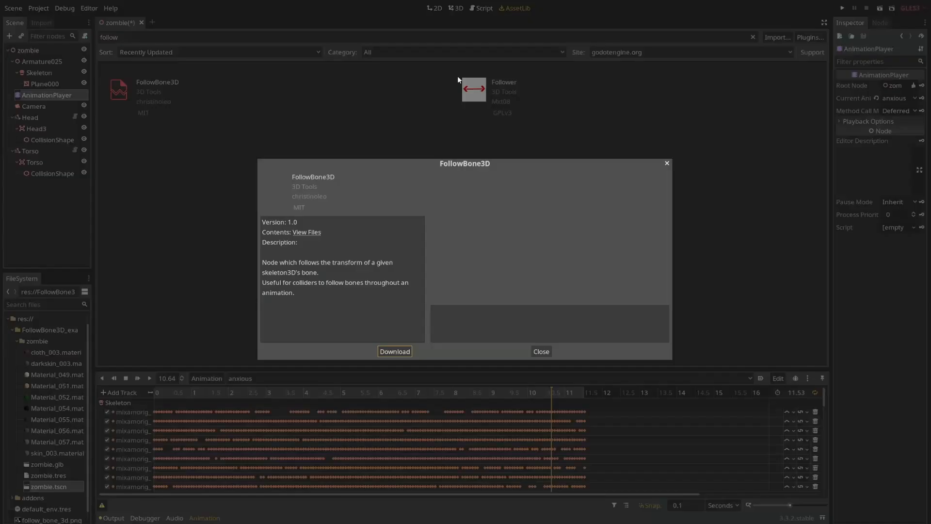
left_click(539, 351)
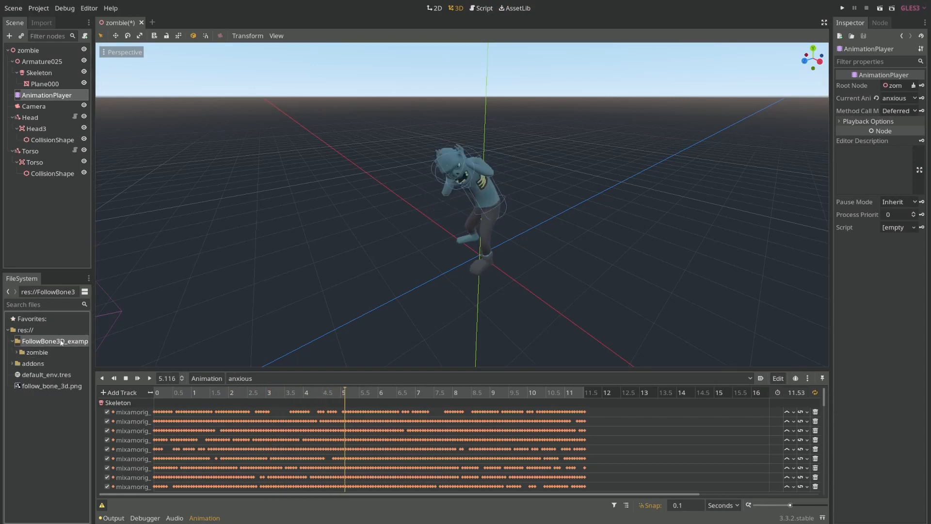
Expand the zombie folder and read the FollowBone3D.gd script.
left_click(36, 341)
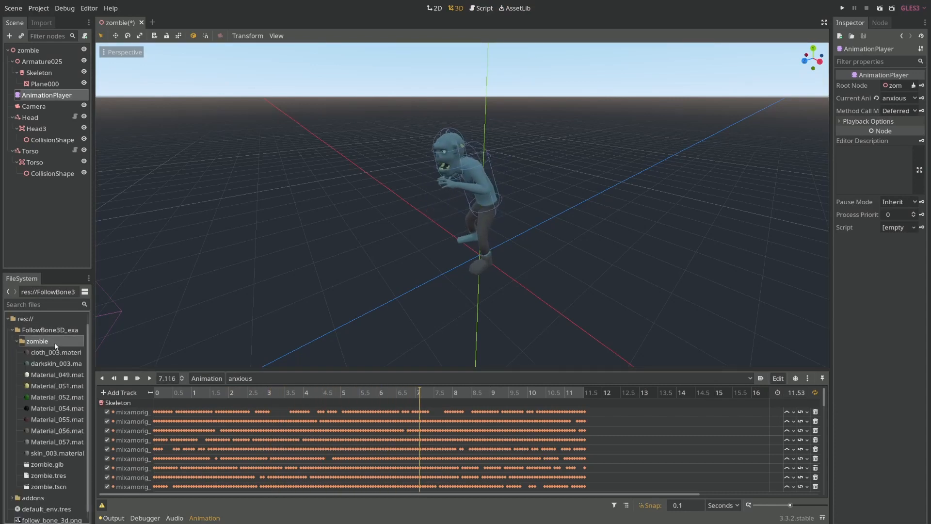
left_click(493, 392)
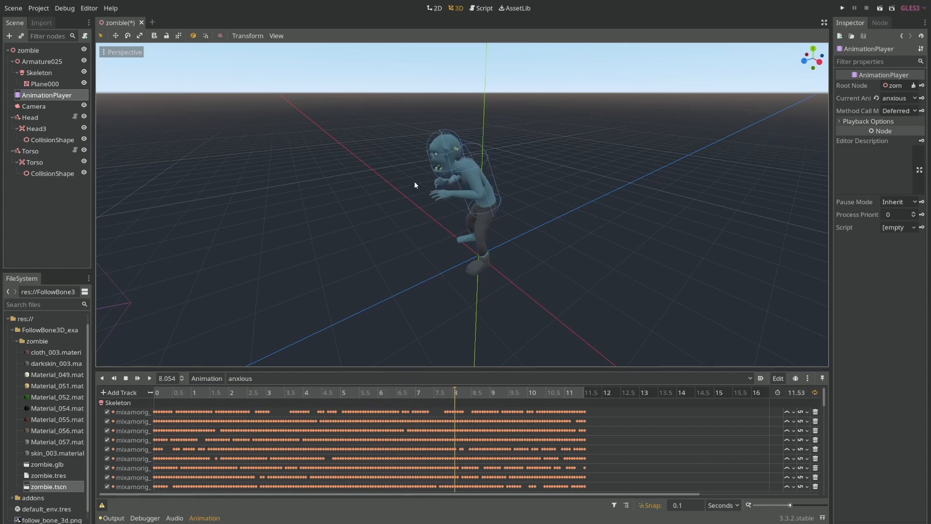
left_click(532, 392)
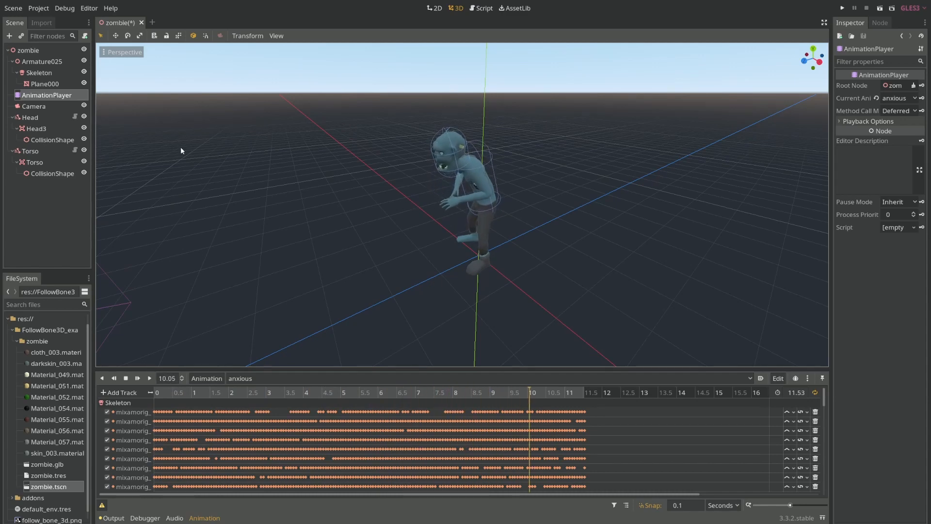
left_click(482, 8)
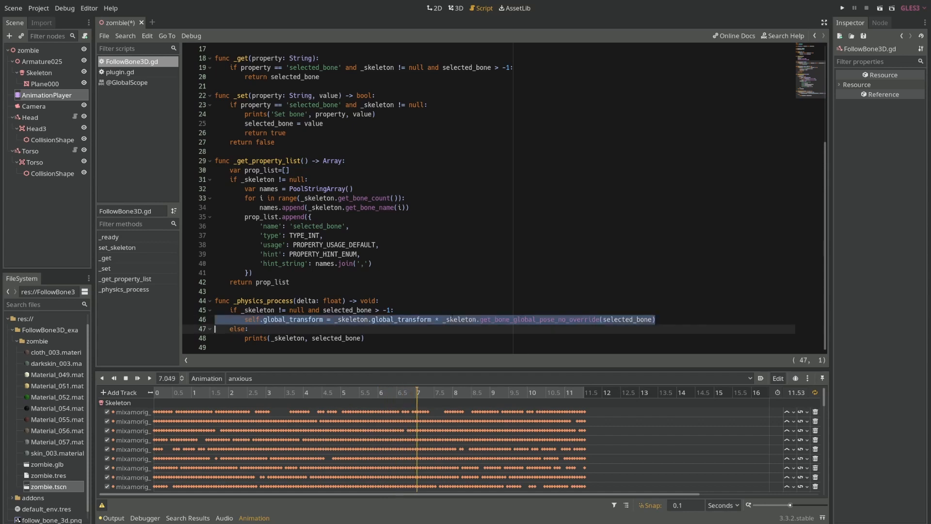
scroll("up", 3)
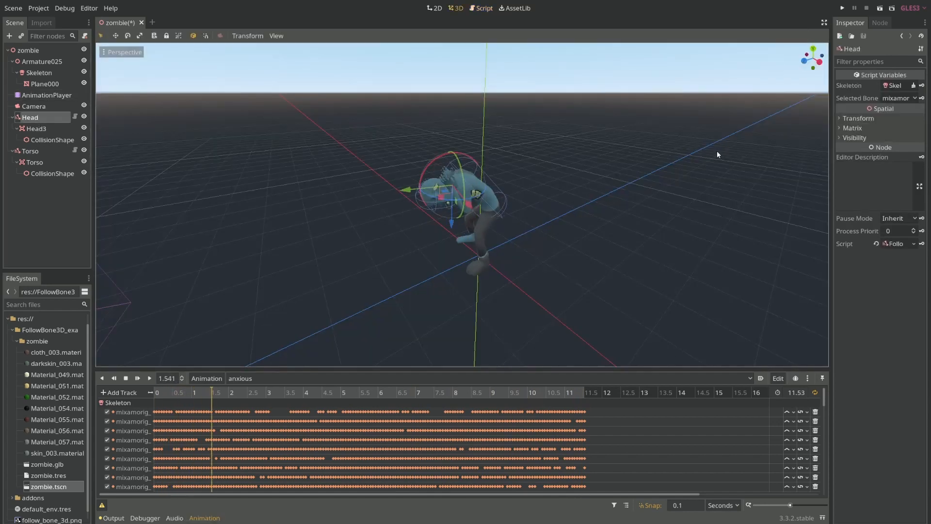
Hide the existing Head and Torso follow-bone nodes.
left_click(286, 392)
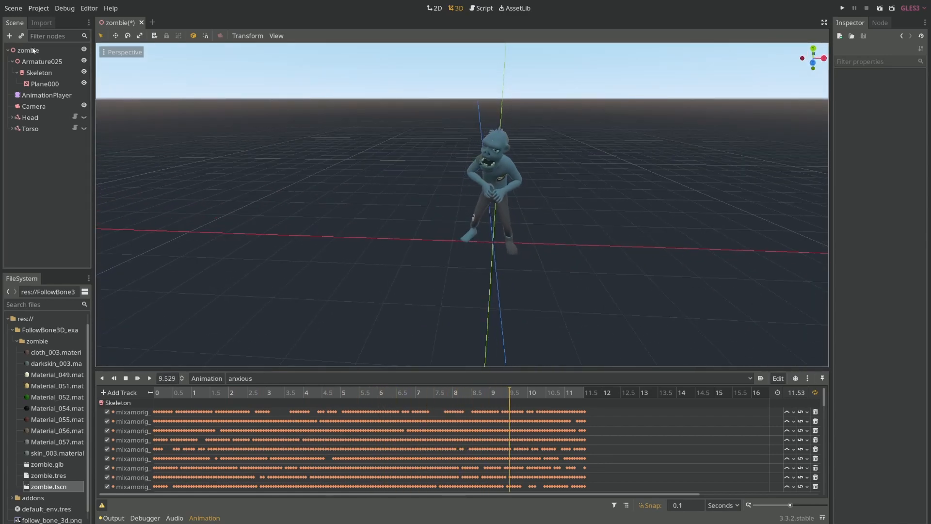
Create a FollowBone3D node via a 'foll' search and target the Skeleton node.
left_click(9, 37)
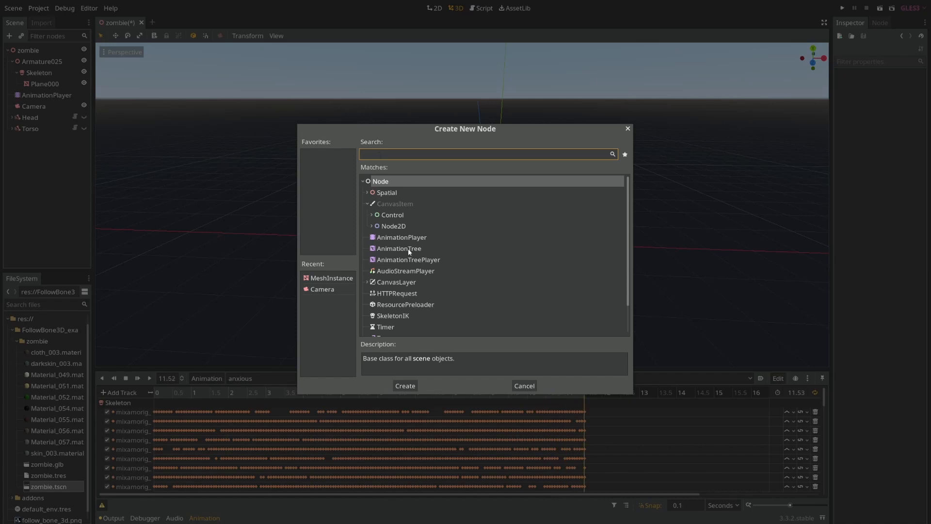
type("foll")
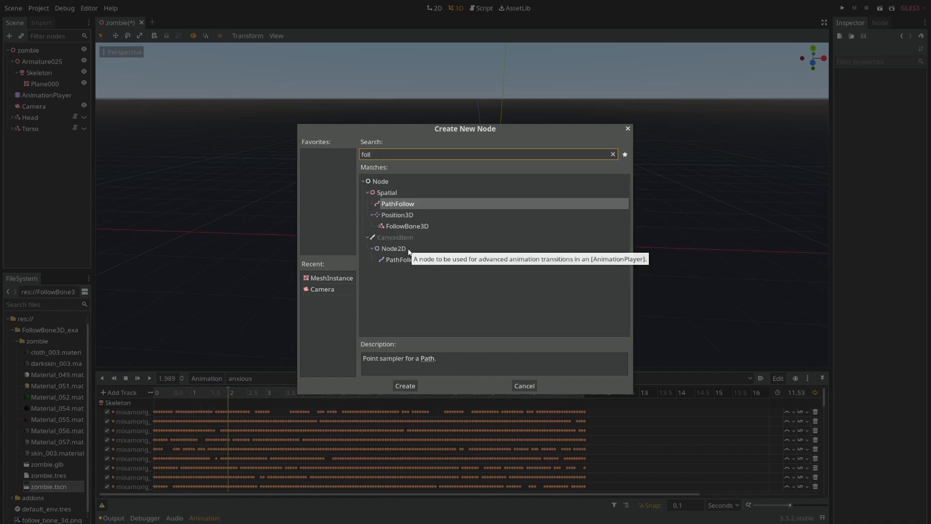
left_click(404, 386)
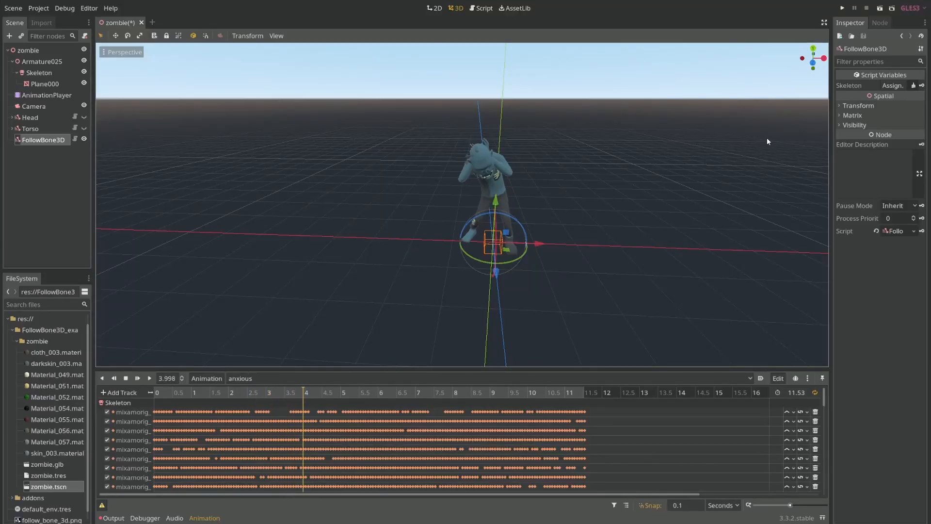
left_click(892, 85)
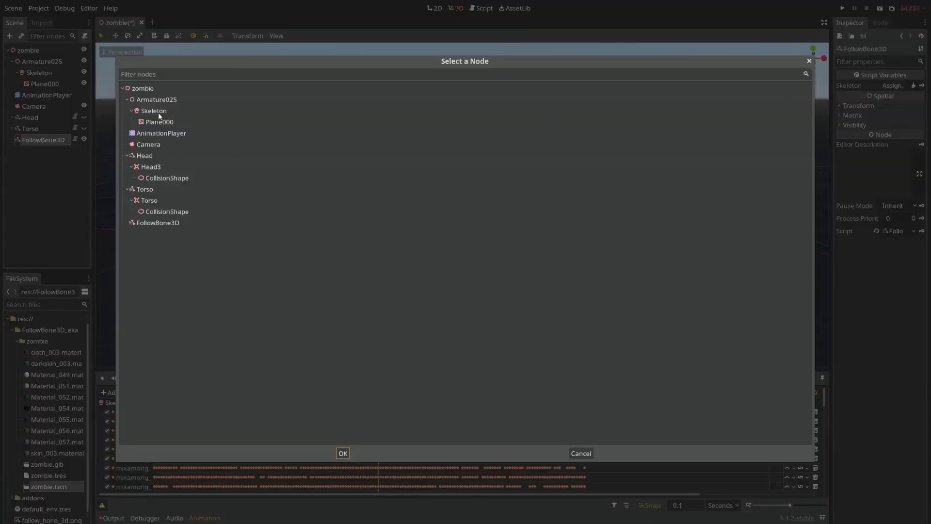
left_click(341, 453)
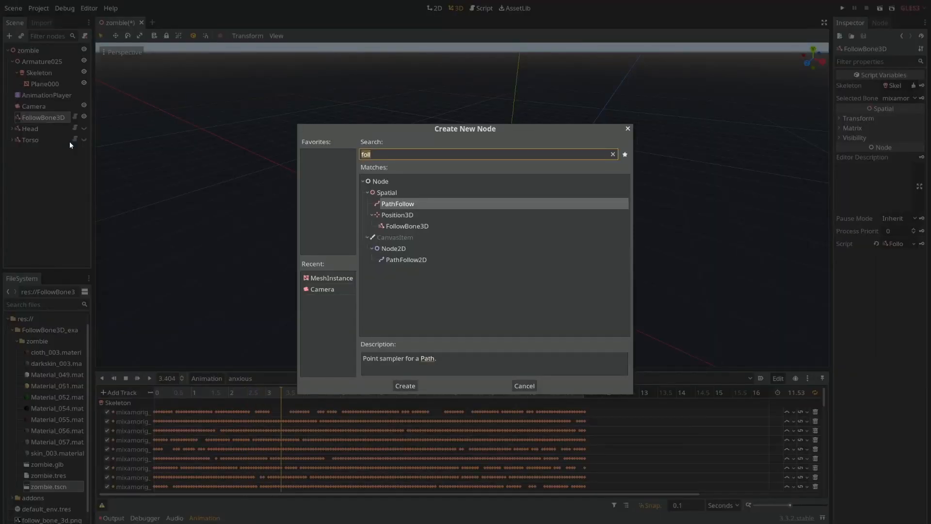
Give FollowBone3D a MeshInstance child with a CubeMesh, then play and stop the animation.
type("mesh")
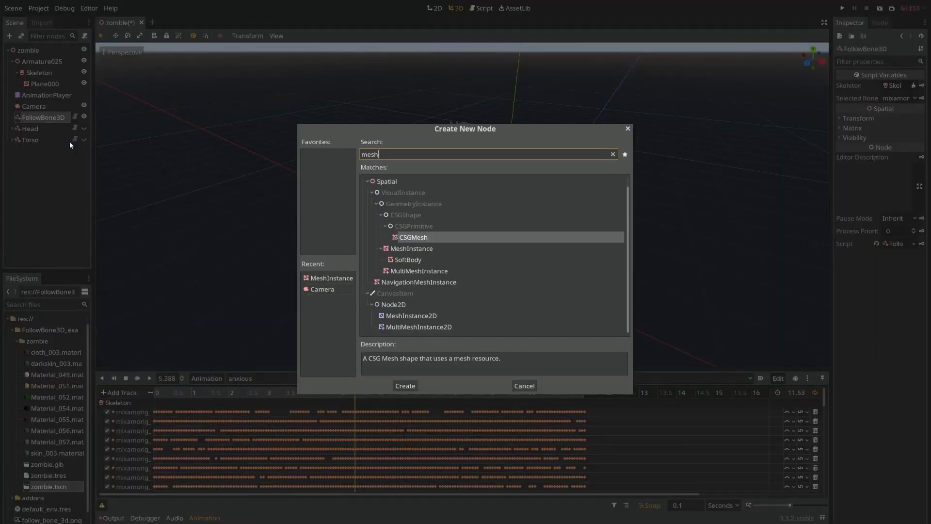
left_click(404, 386)
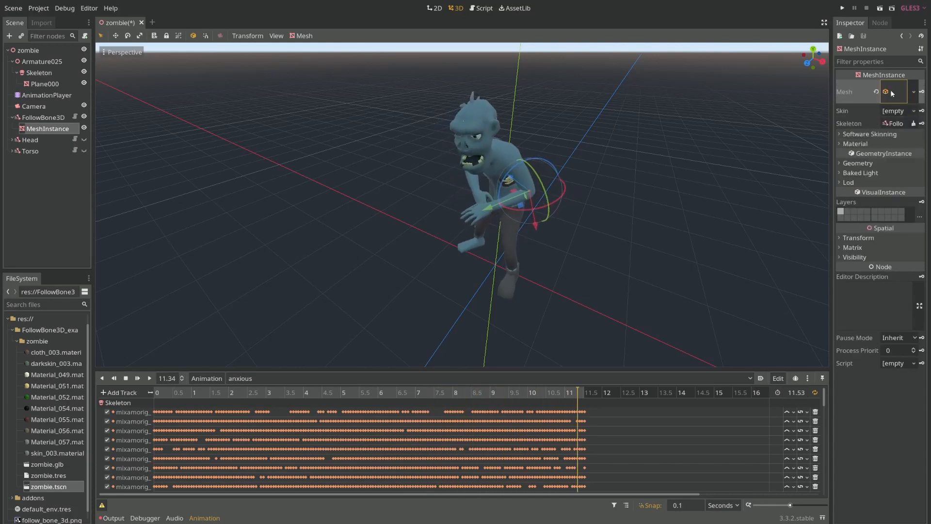
left_click(892, 92)
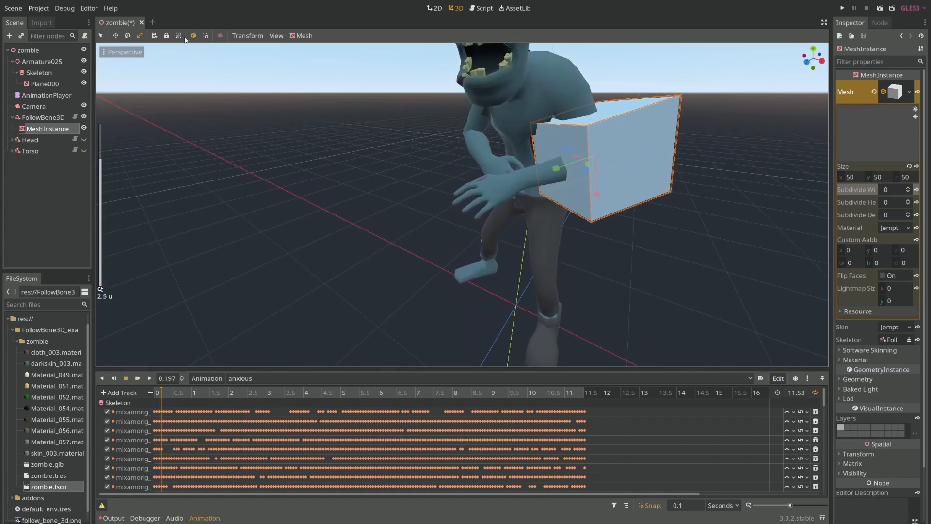
mouse_move(282, 135)
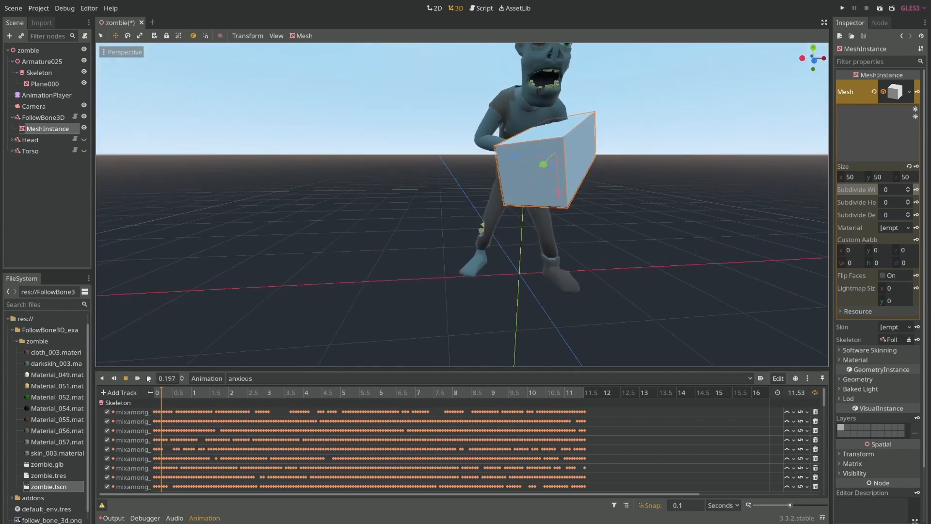
left_click(137, 379)
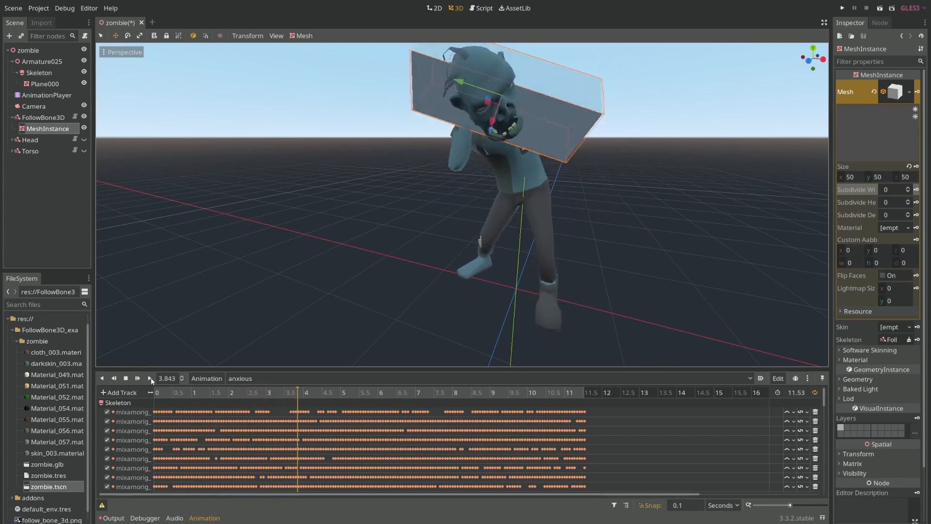
left_click(149, 378)
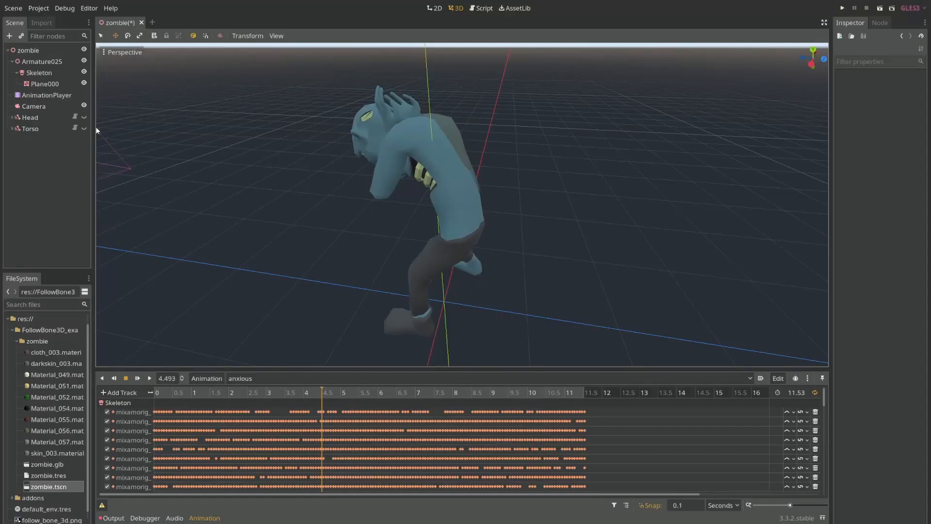
Expand Head and Torso, select Head, and view its script's bone global-pose line.
left_click(13, 117)
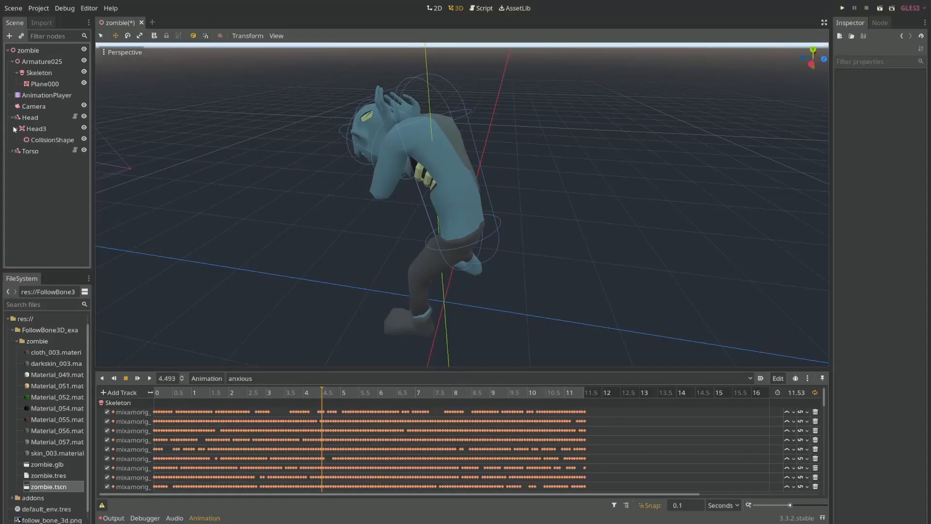
left_click(12, 151)
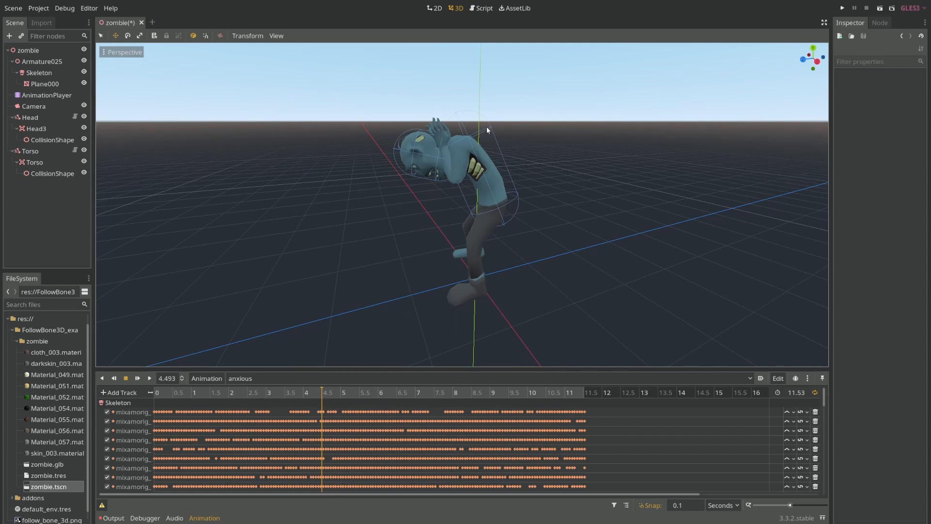
left_click(29, 117)
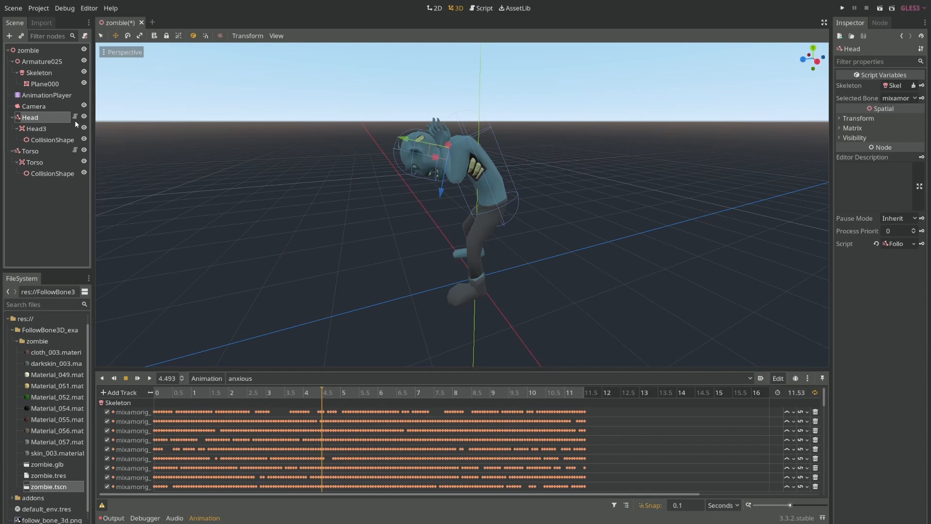
left_click(483, 7)
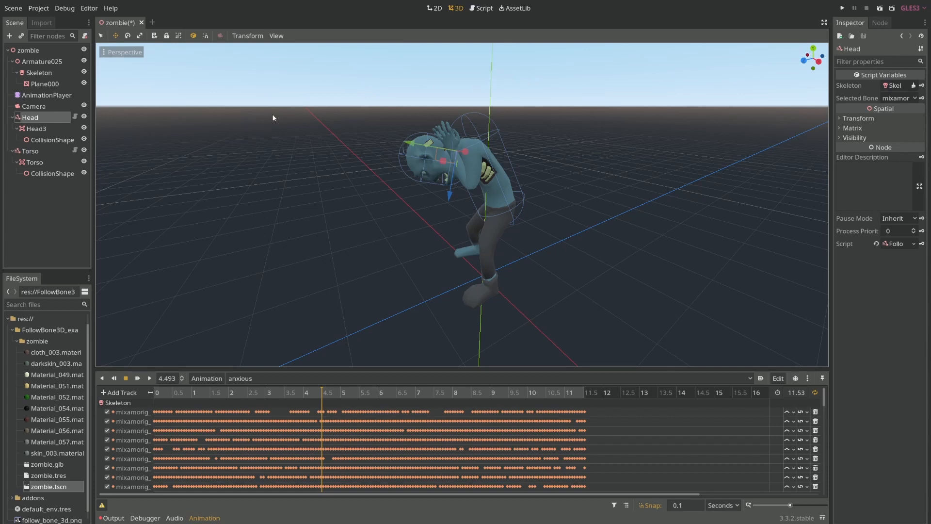
mouse_move(243, 132)
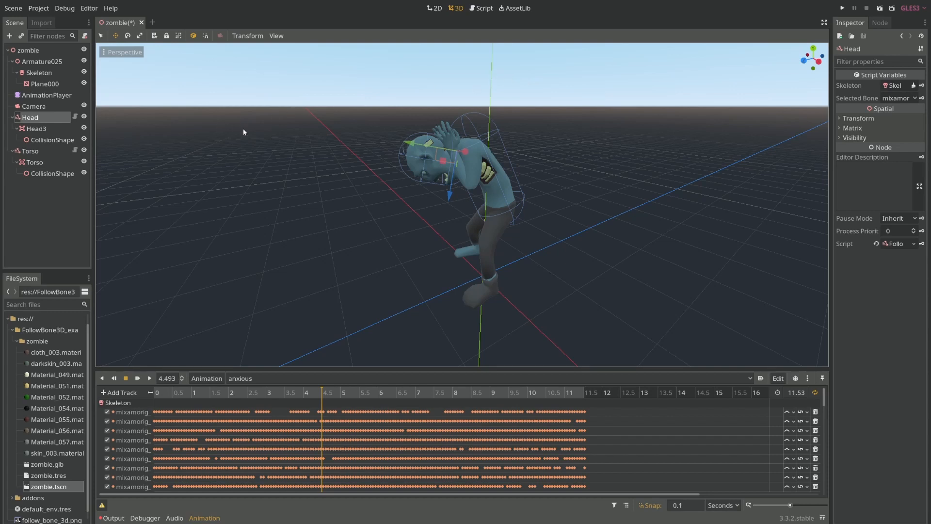
mouse_move(130, 128)
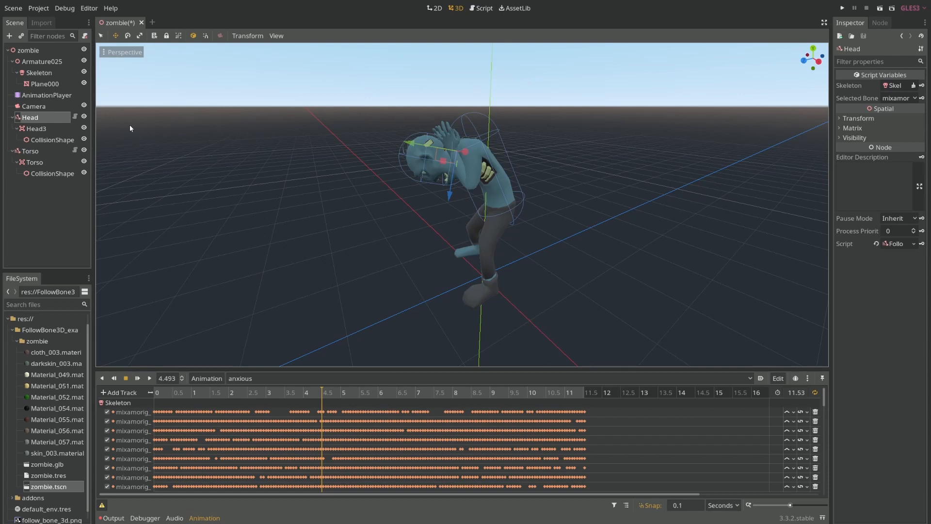
left_click(483, 8)
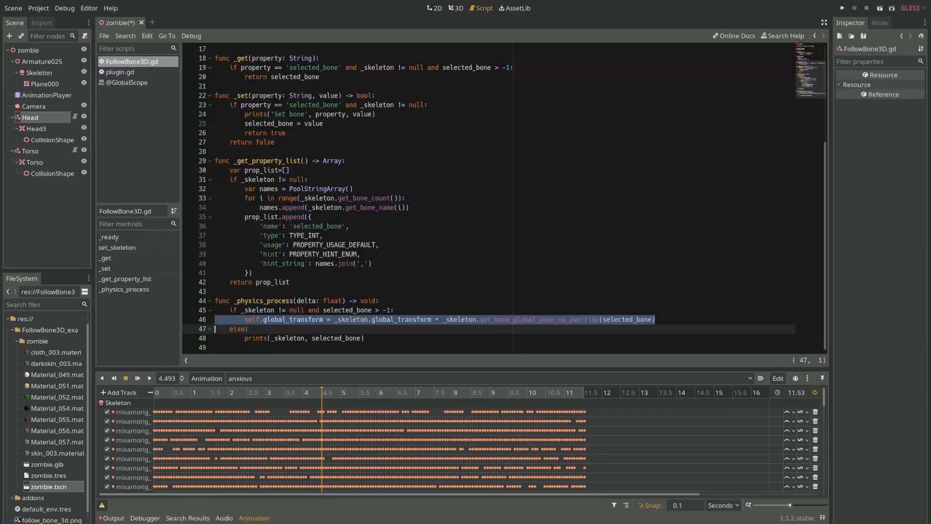
left_click(373, 263)
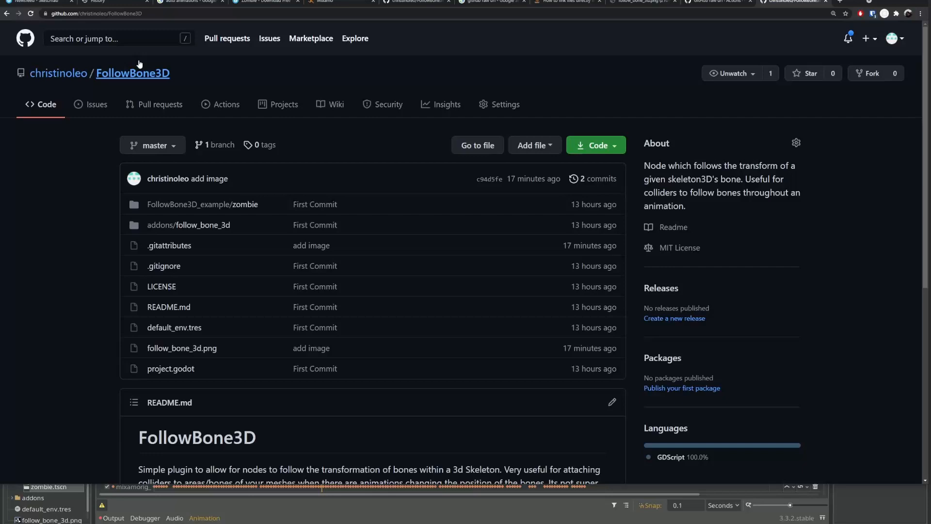
Scroll the FollowBone3D README and show its clone and download options.
scroll("down", 3)
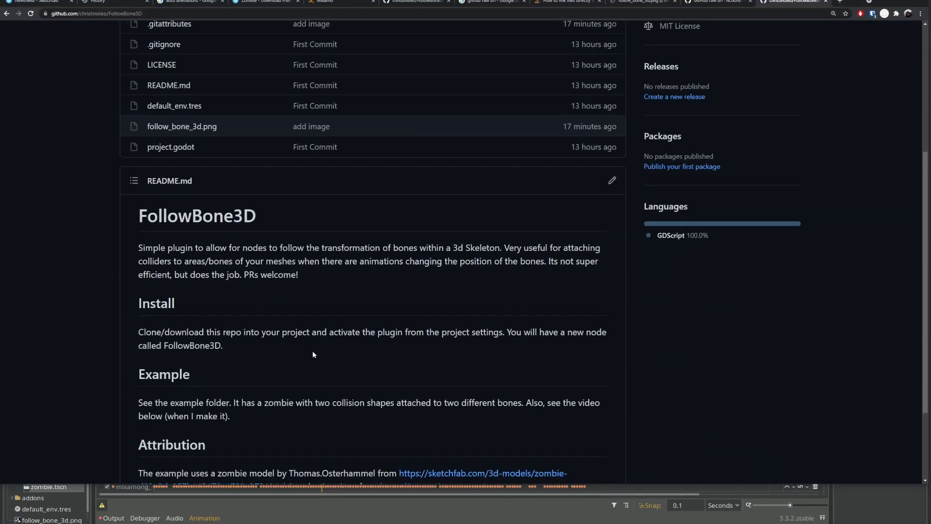
scroll("up", 3)
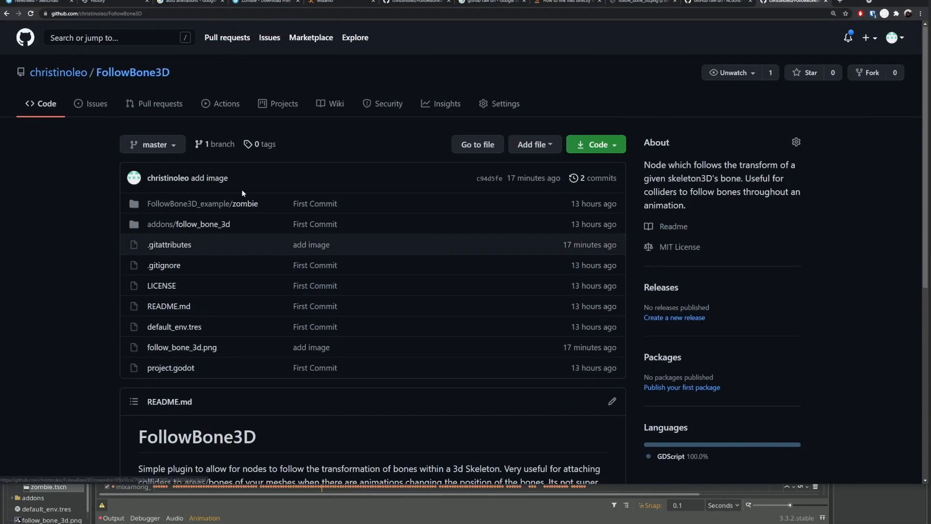
left_click(595, 145)
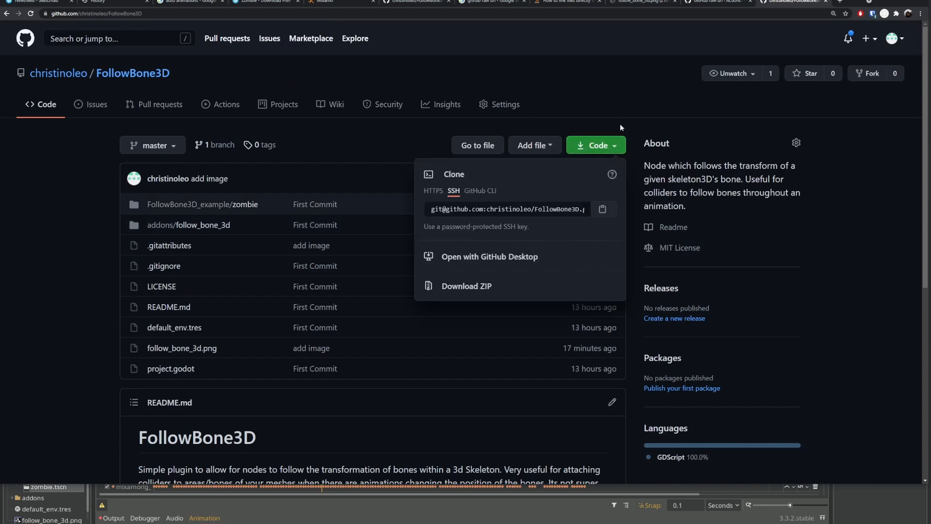
Visit the zombie model's Sketchfab page, then the Mixamo website.
left_click(595, 145)
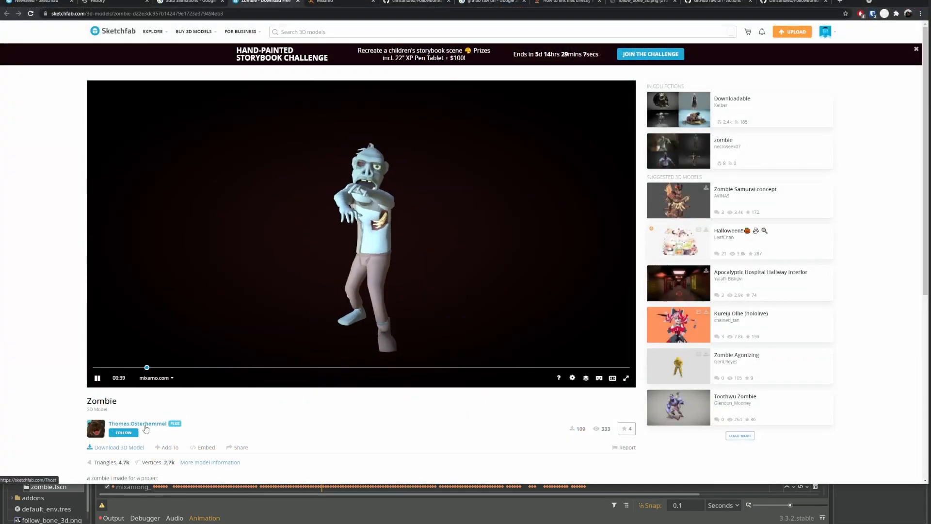
left_click(915, 49)
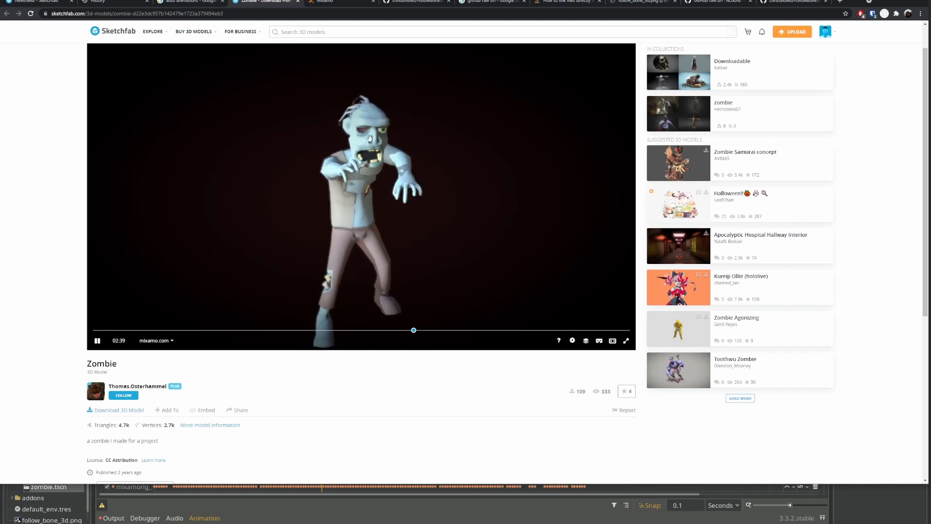
left_click(323, 1)
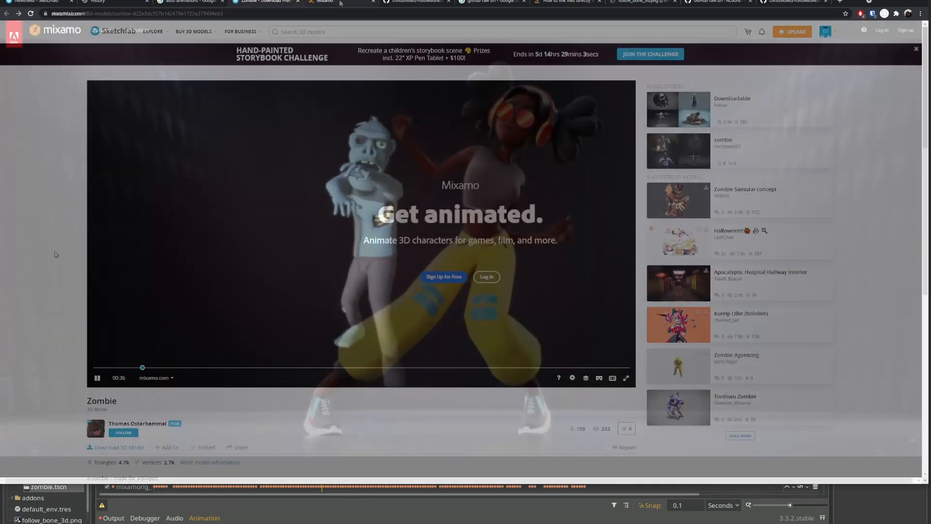
left_click(323, 1)
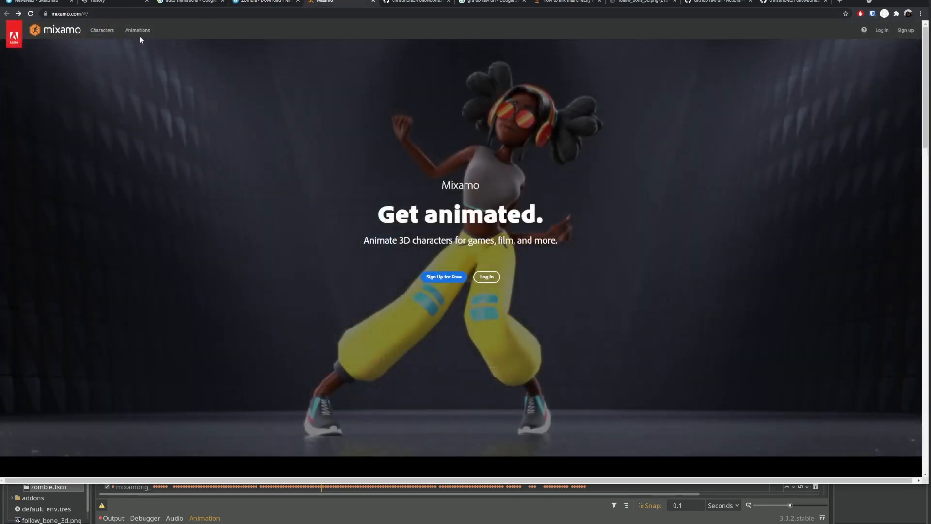